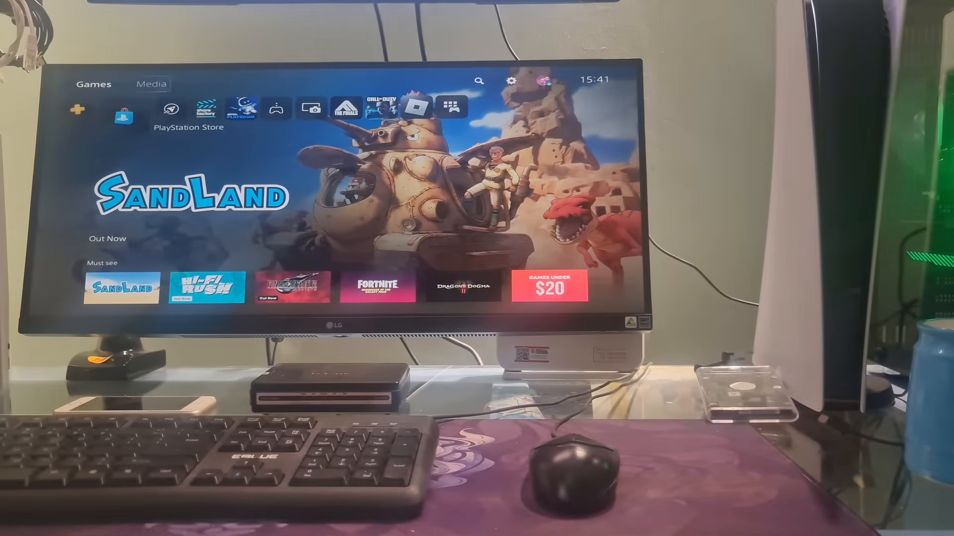
Step: Go to Settings > Network > Set Up Internet Connection to reach Howtofix_5G's options
click(510, 81)
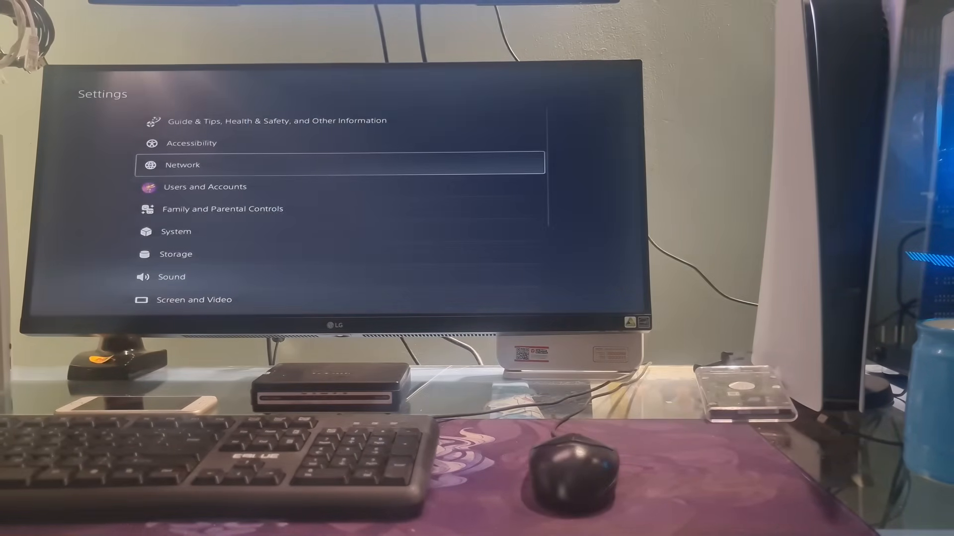
click(183, 165)
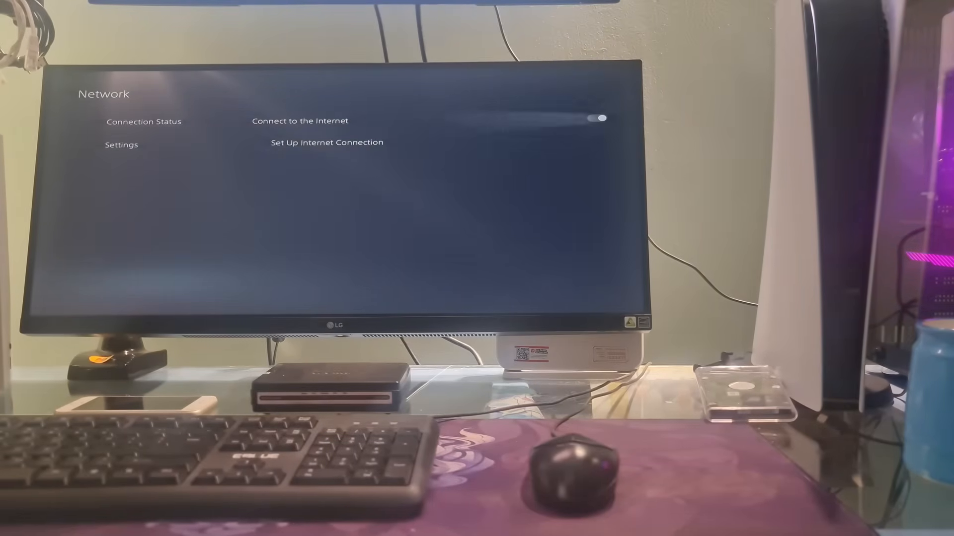
click(326, 142)
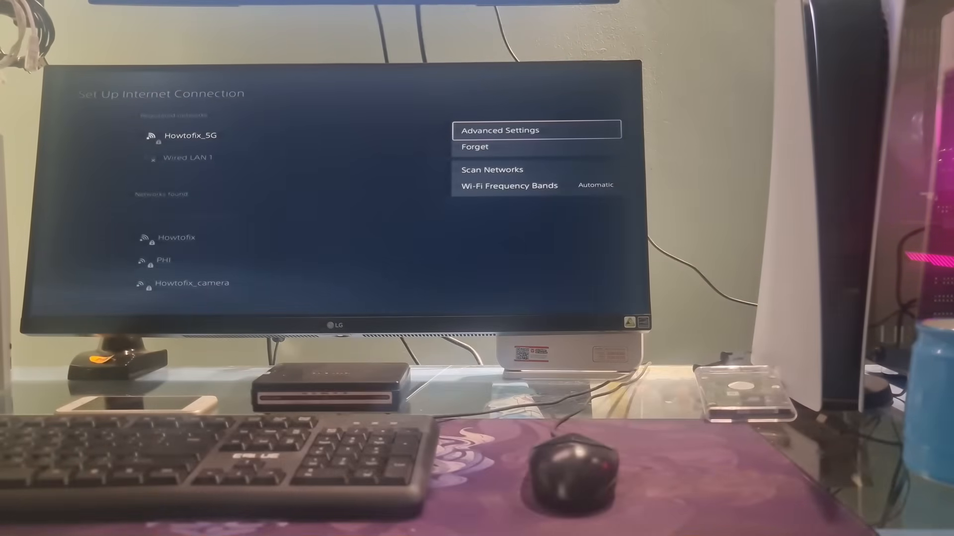
Step: In Advanced Settings, set DNS to Manual with primary 1.1.1.1 and secondary 1.0.0.1
click(498, 130)
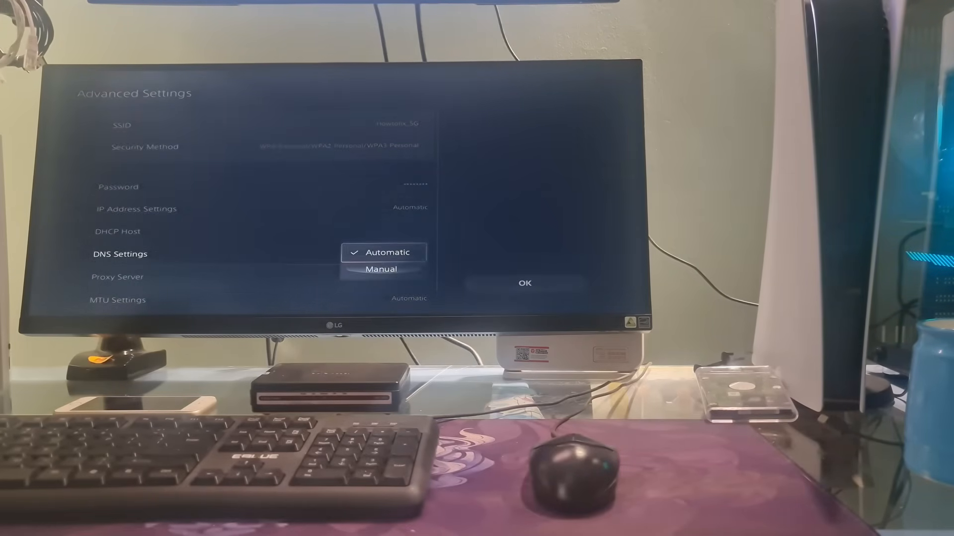
click(380, 268)
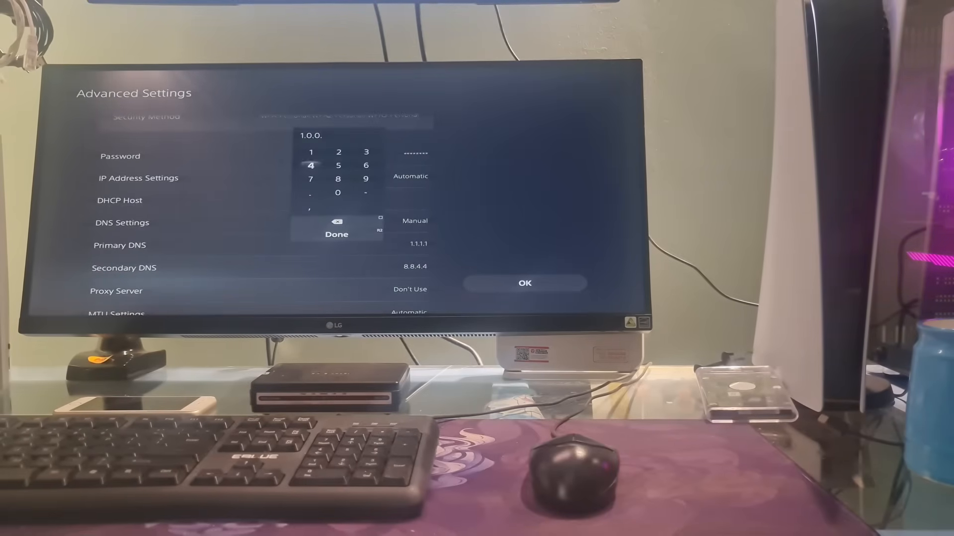
click(310, 152)
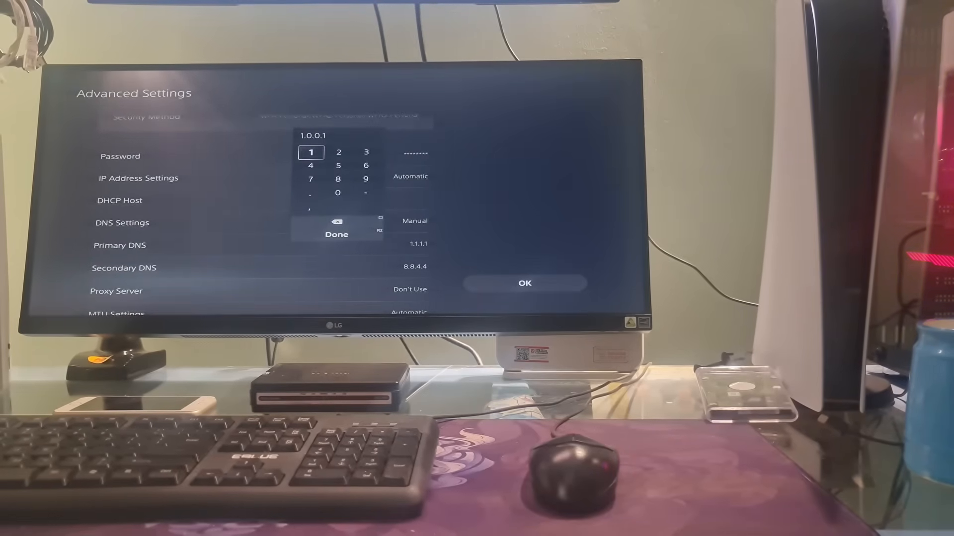
click(337, 234)
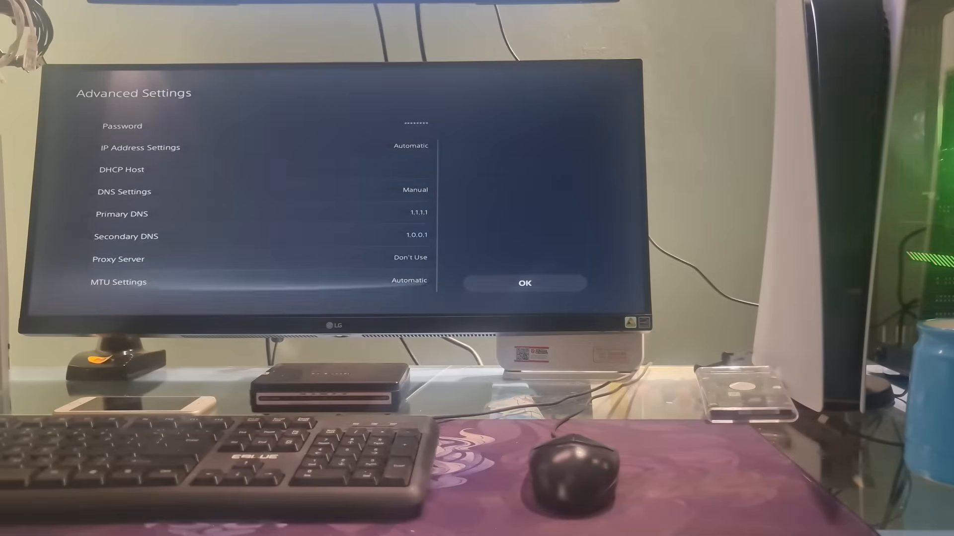
Step: Switch MTU Settings to Manual and enter a custom value replacing 1500
click(409, 280)
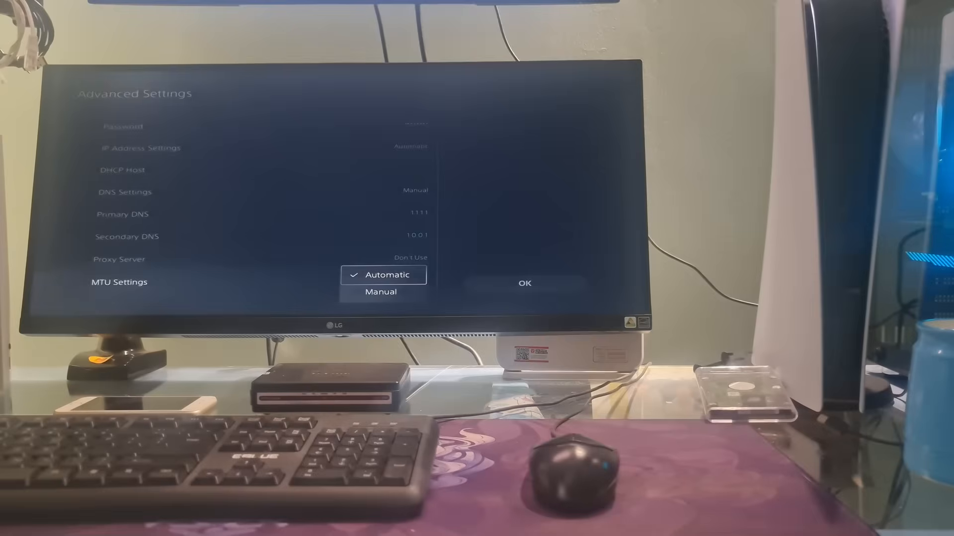
click(381, 292)
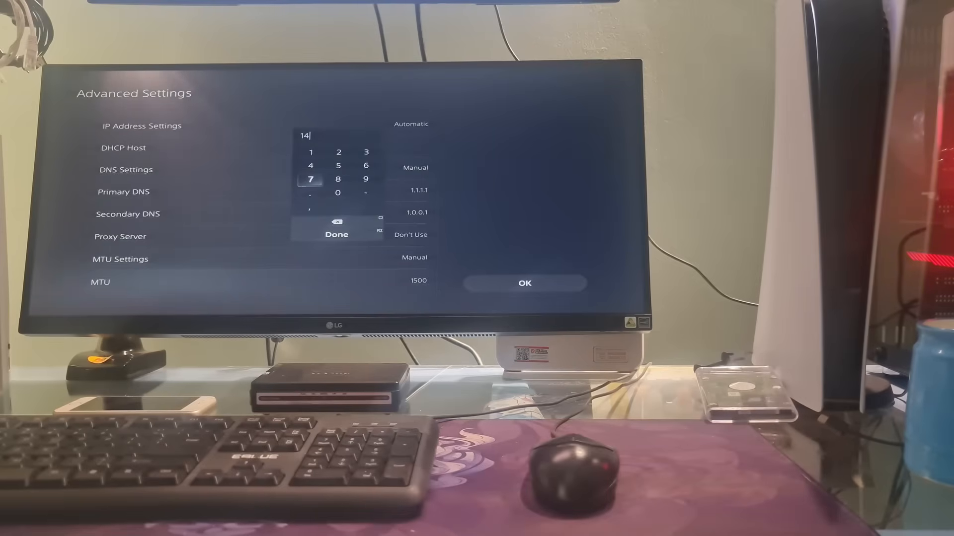
click(364, 152)
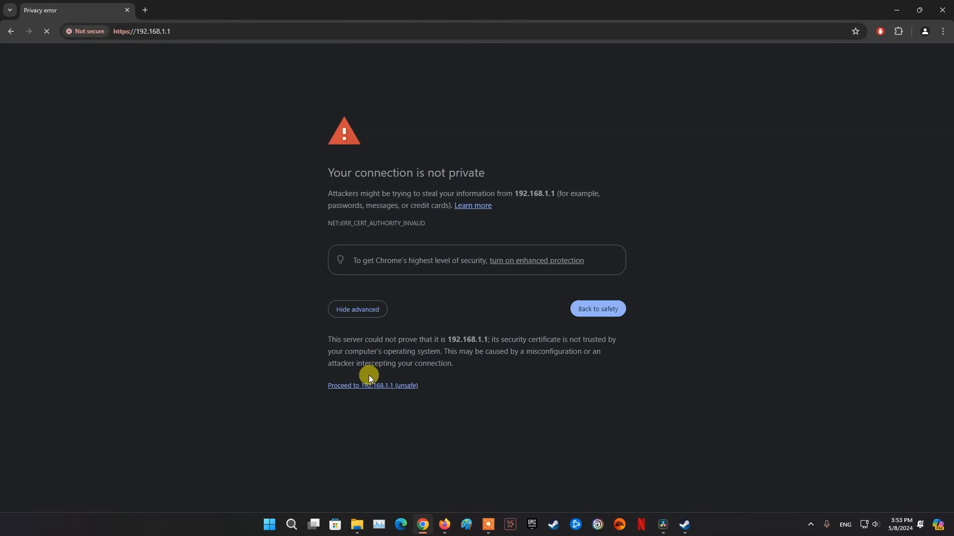
Step: Bypass the certificate warning for 192.168.1.1 and set the WAN IP version to IPv4
click(372, 385)
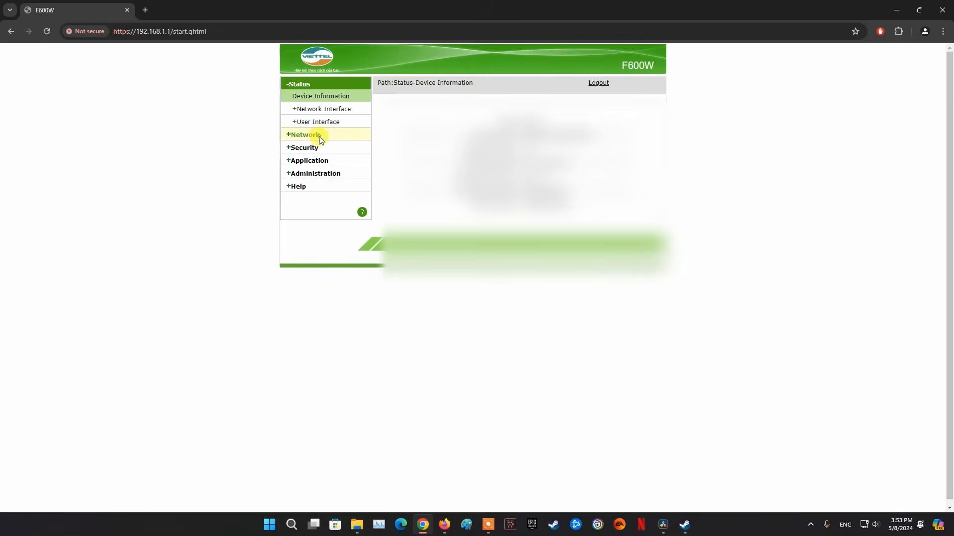
click(302, 135)
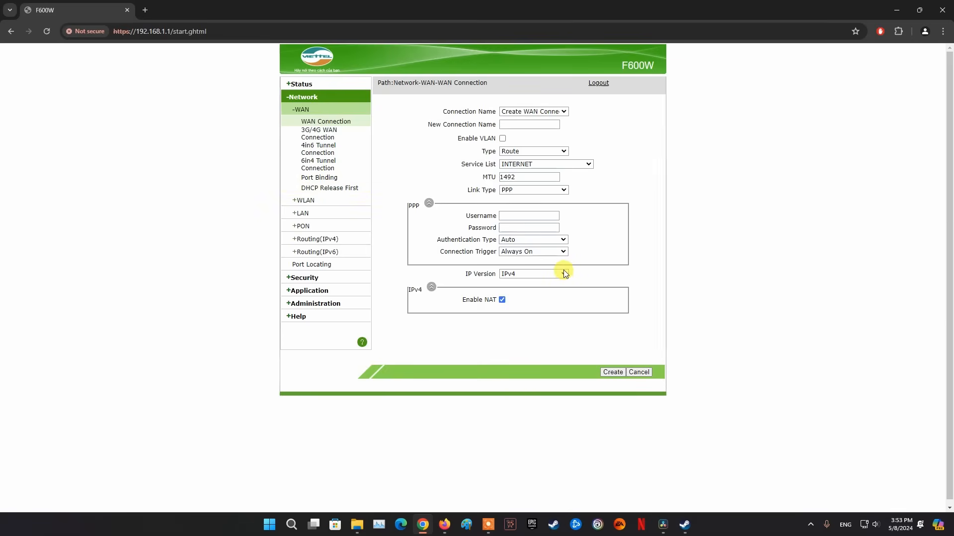
click(533, 274)
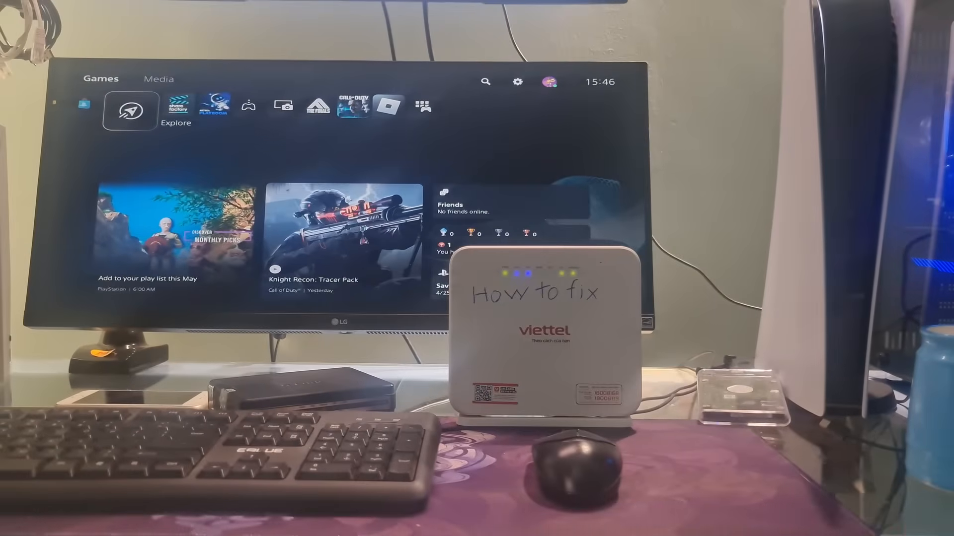
Step: Go to Settings > System > Reset Options and select Reset Your Console
click(518, 81)
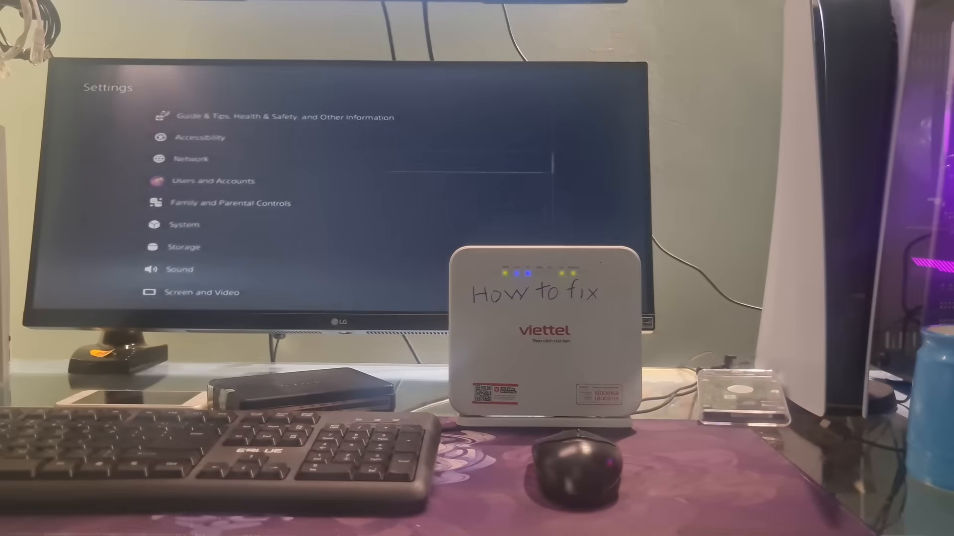
click(185, 224)
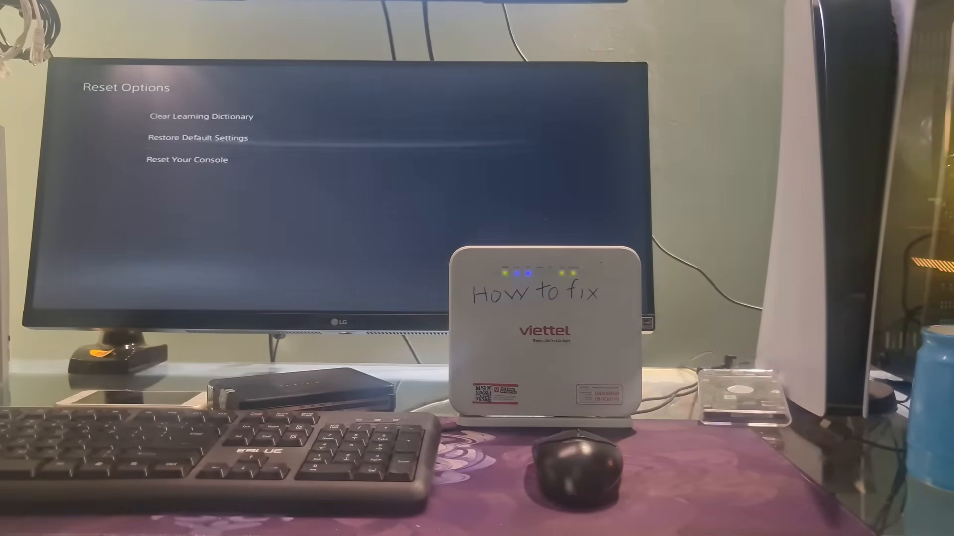
click(187, 160)
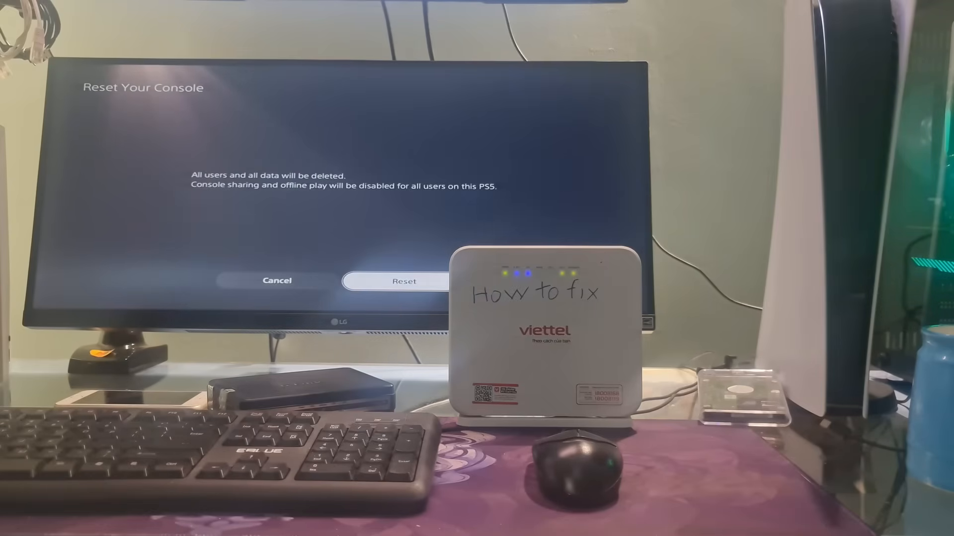